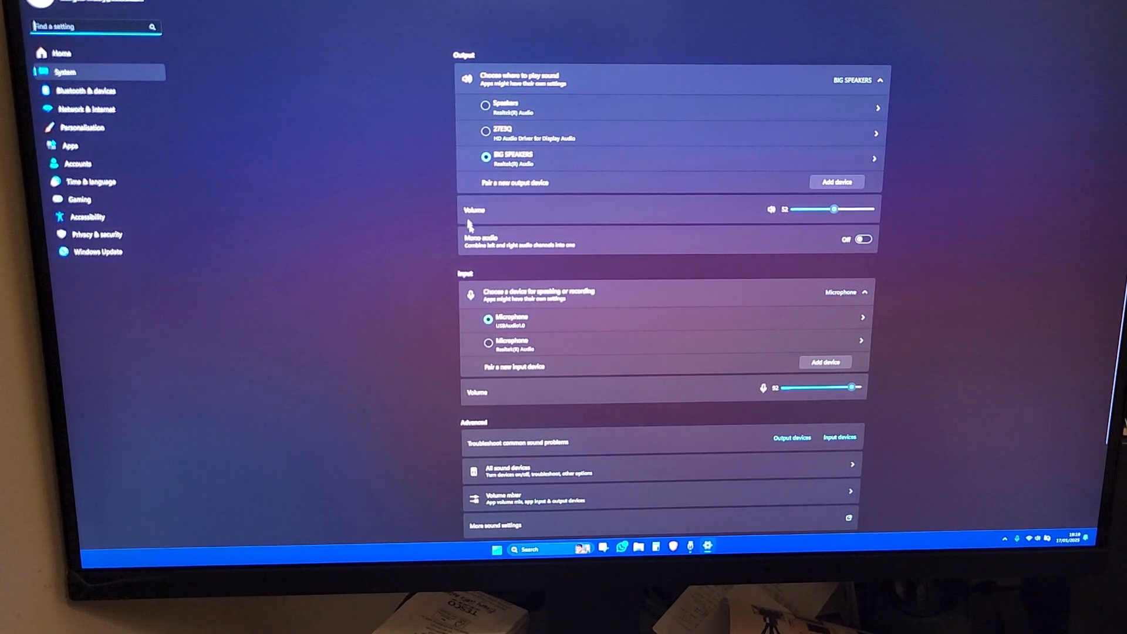
Scroll down the Sound page to confirm Microphone (USBAudio) is the input device.
scroll(down, 3)
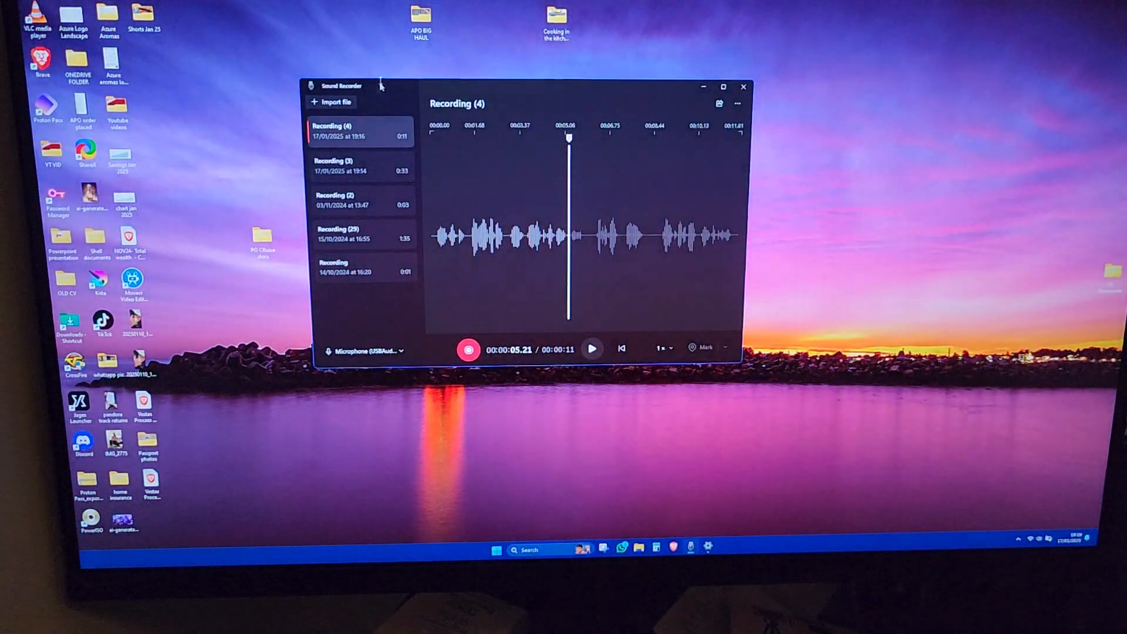
Record a ten-second clip from the USB microphone, saved as Recording (5).
click(468, 350)
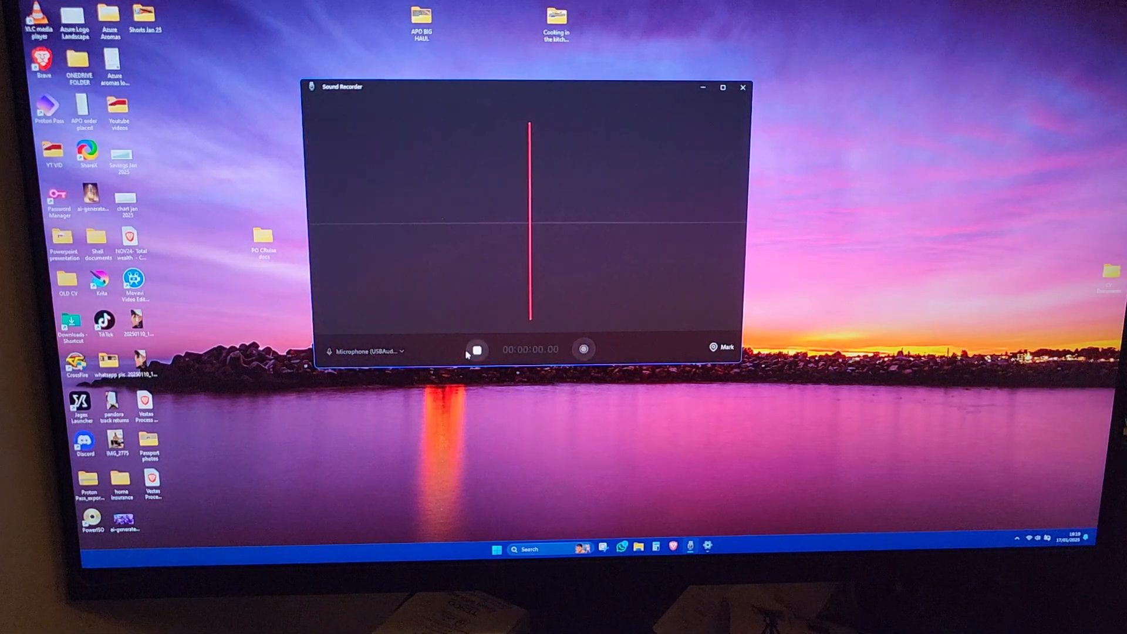
click(474, 349)
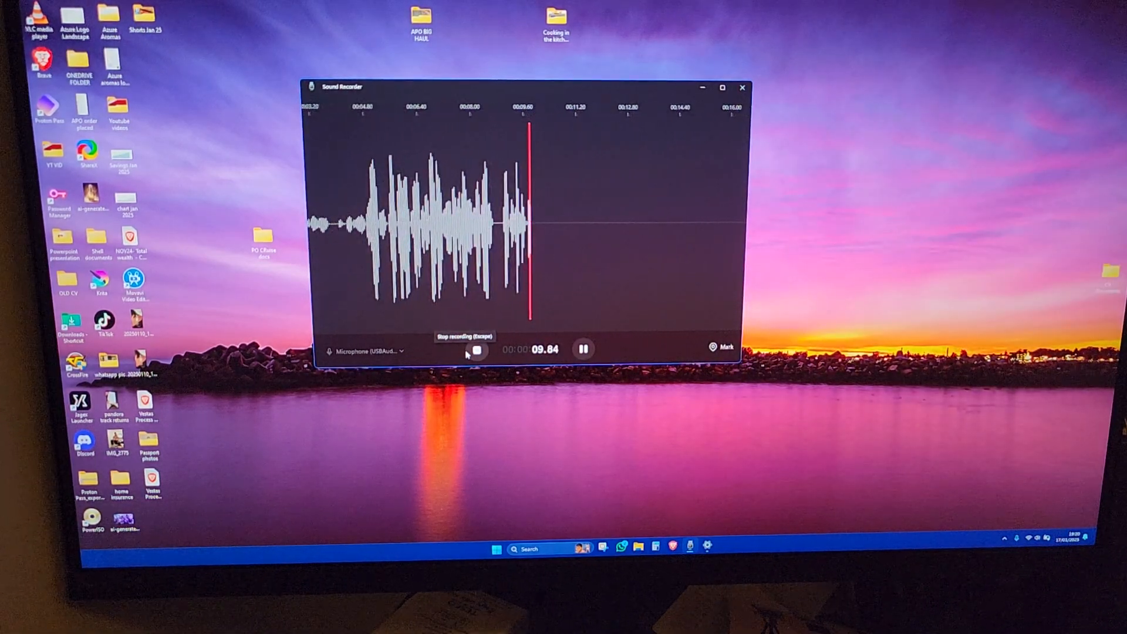
click(475, 350)
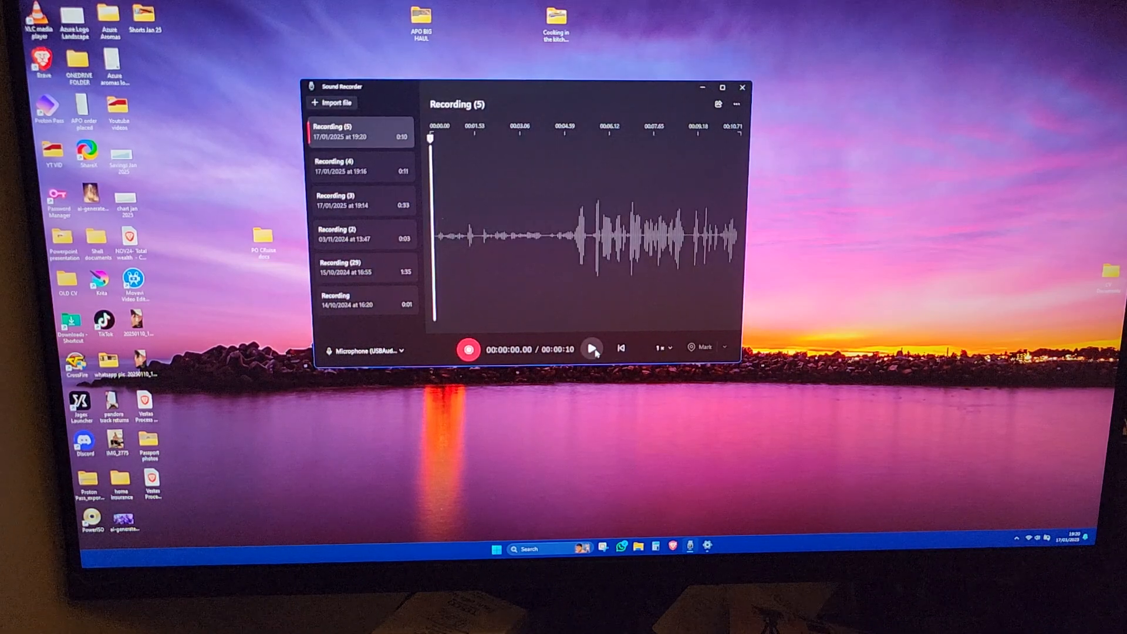
Play Recording (5) through to the end in Sound Recorder.
click(592, 349)
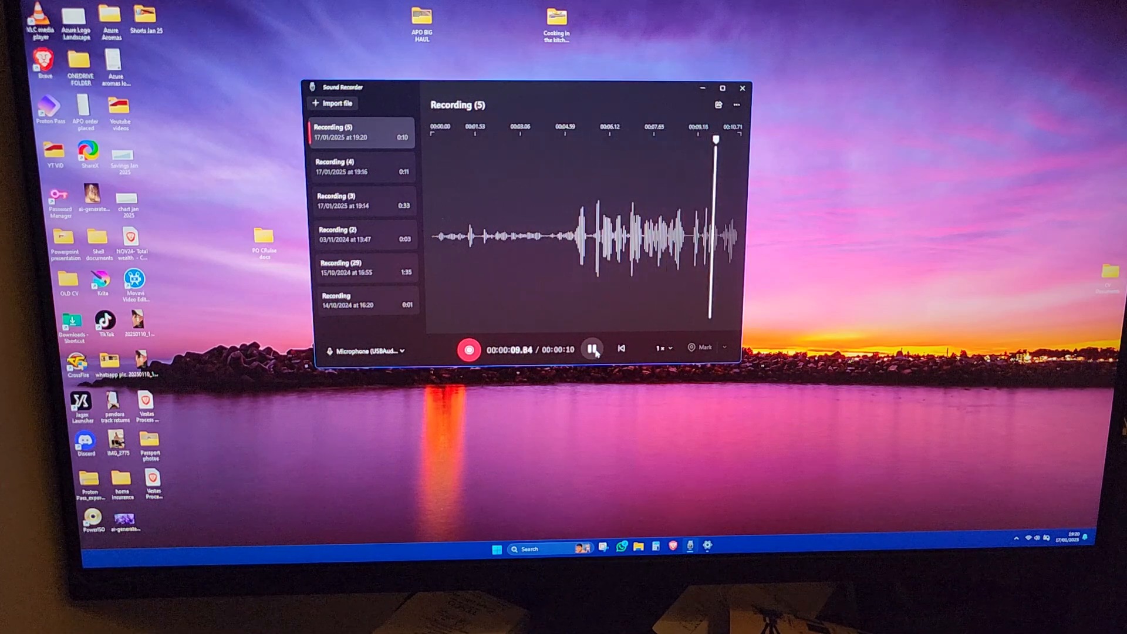
click(591, 349)
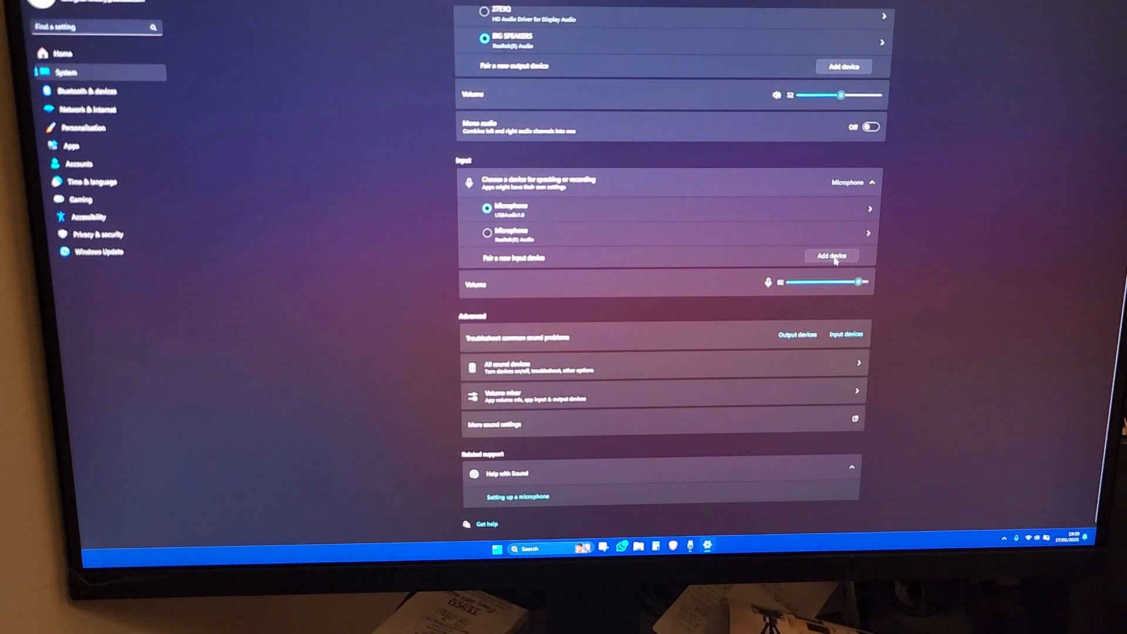
Choose Add device beside Pair a new input device under Sound > Input.
click(832, 256)
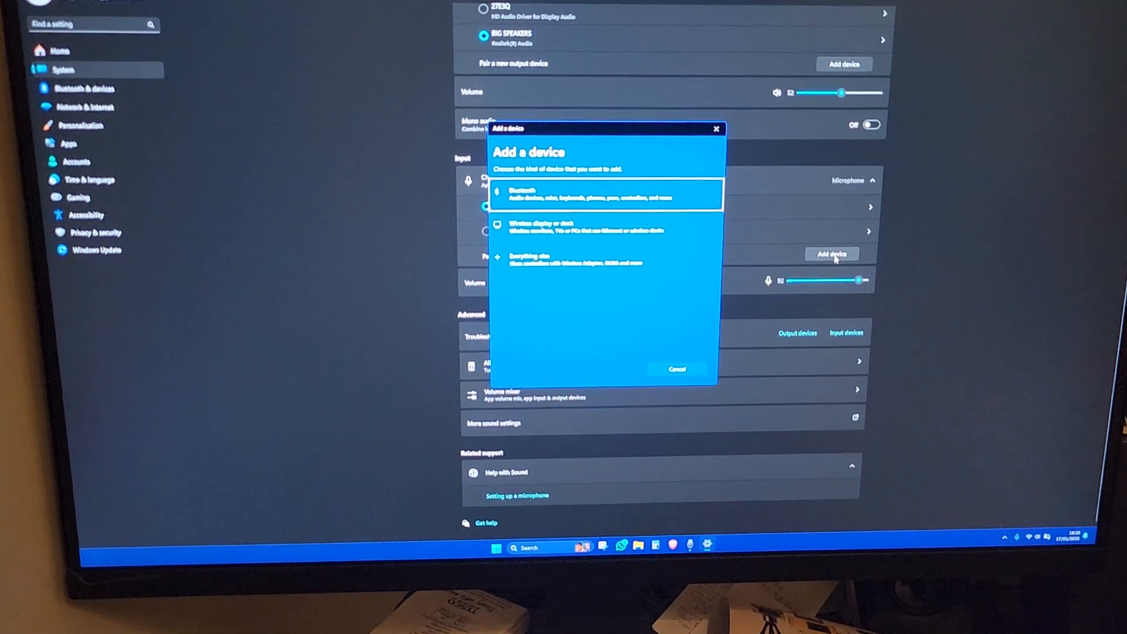